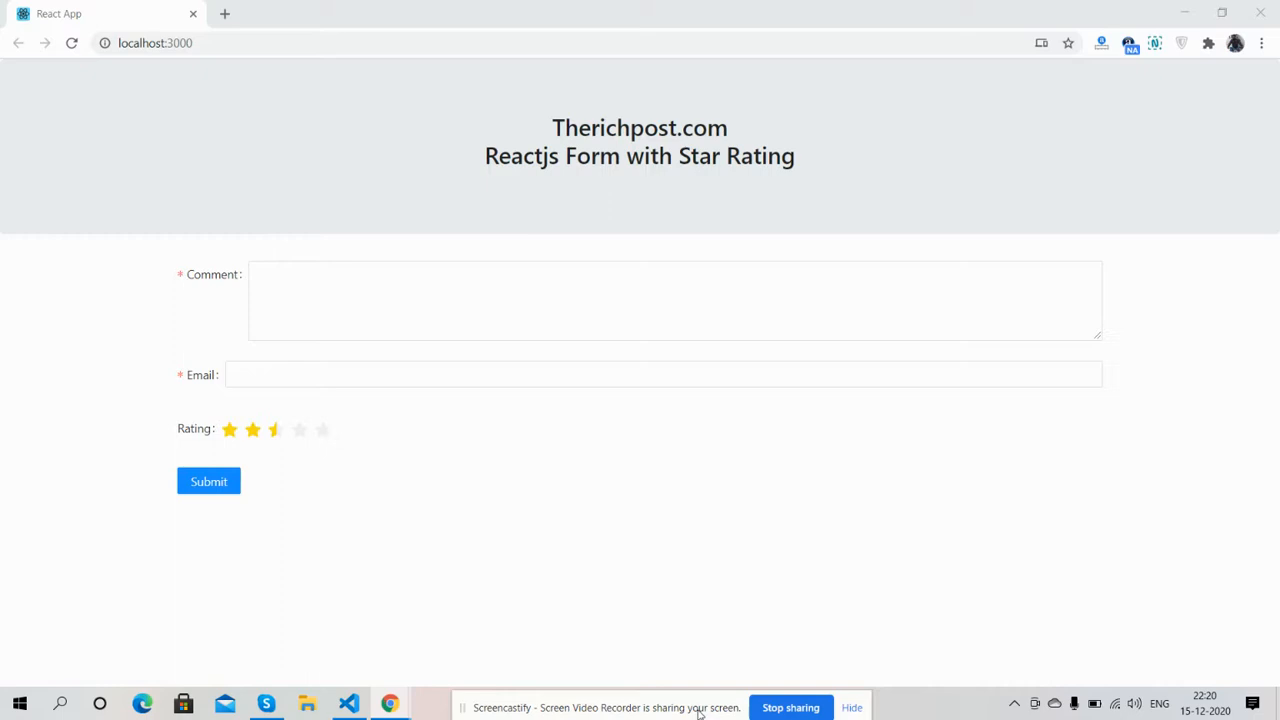
mouse_move(630, 364)
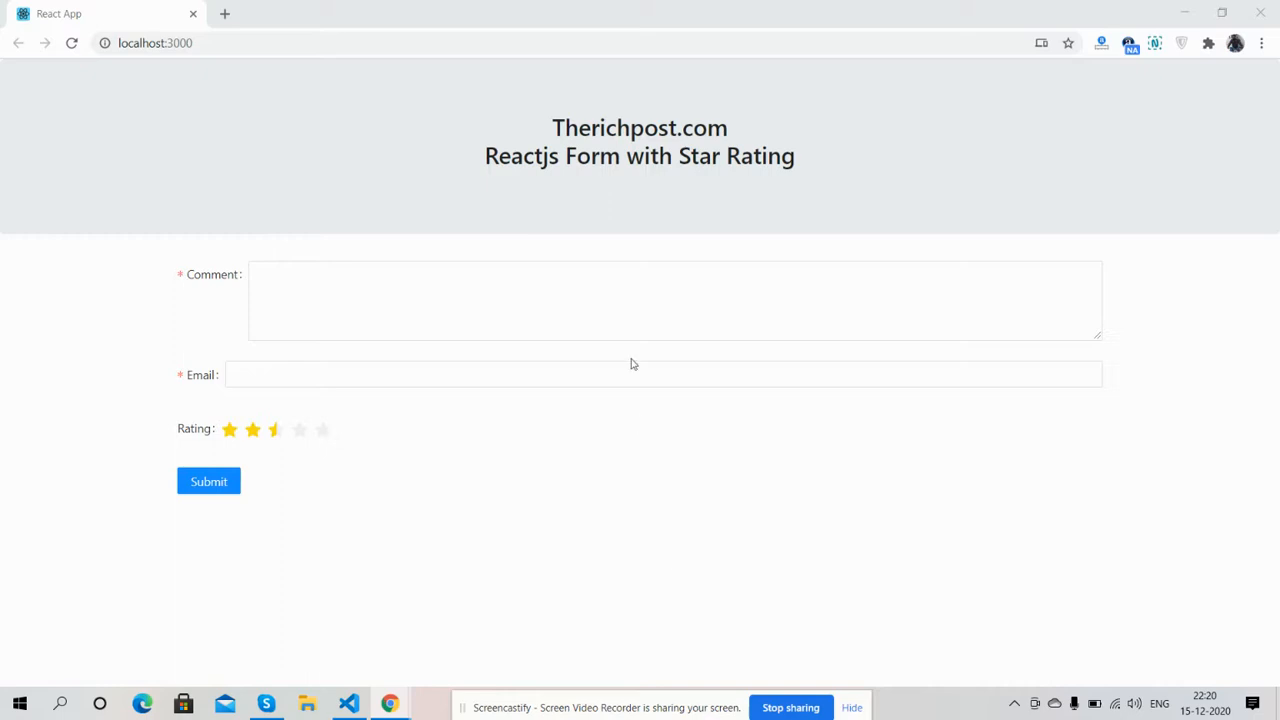
mouse_move(564, 258)
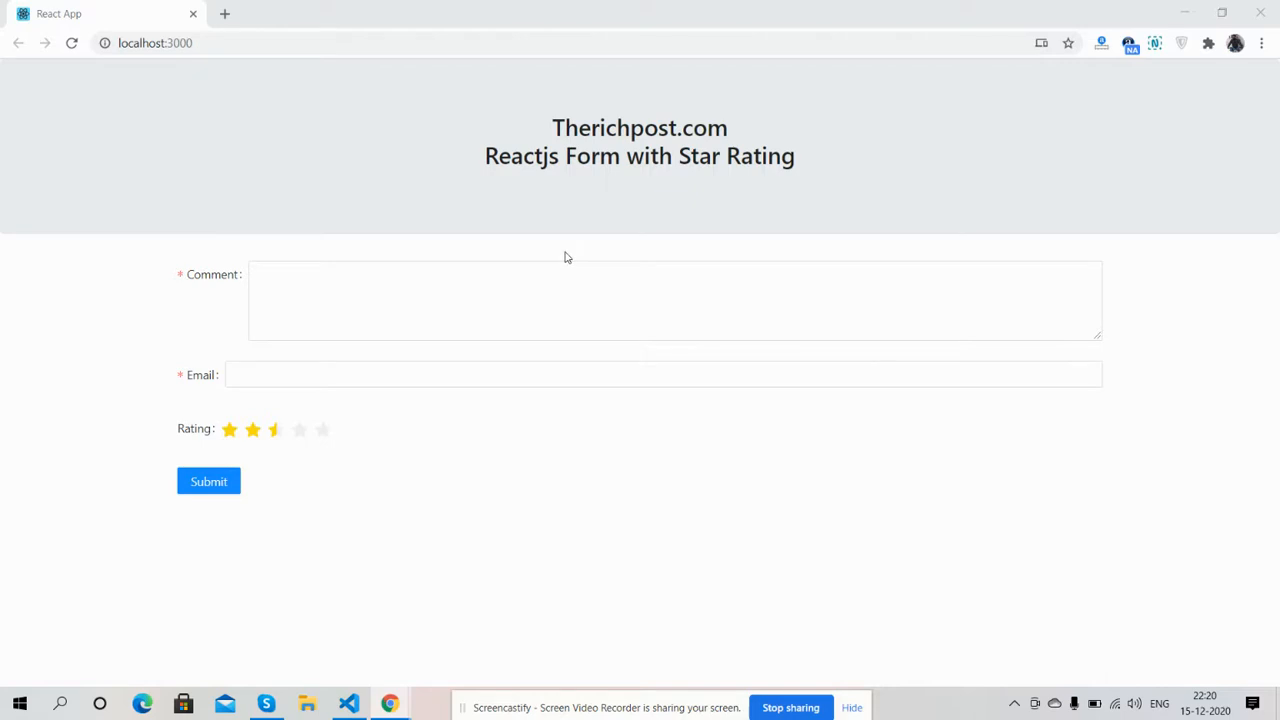
mouse_move(424, 216)
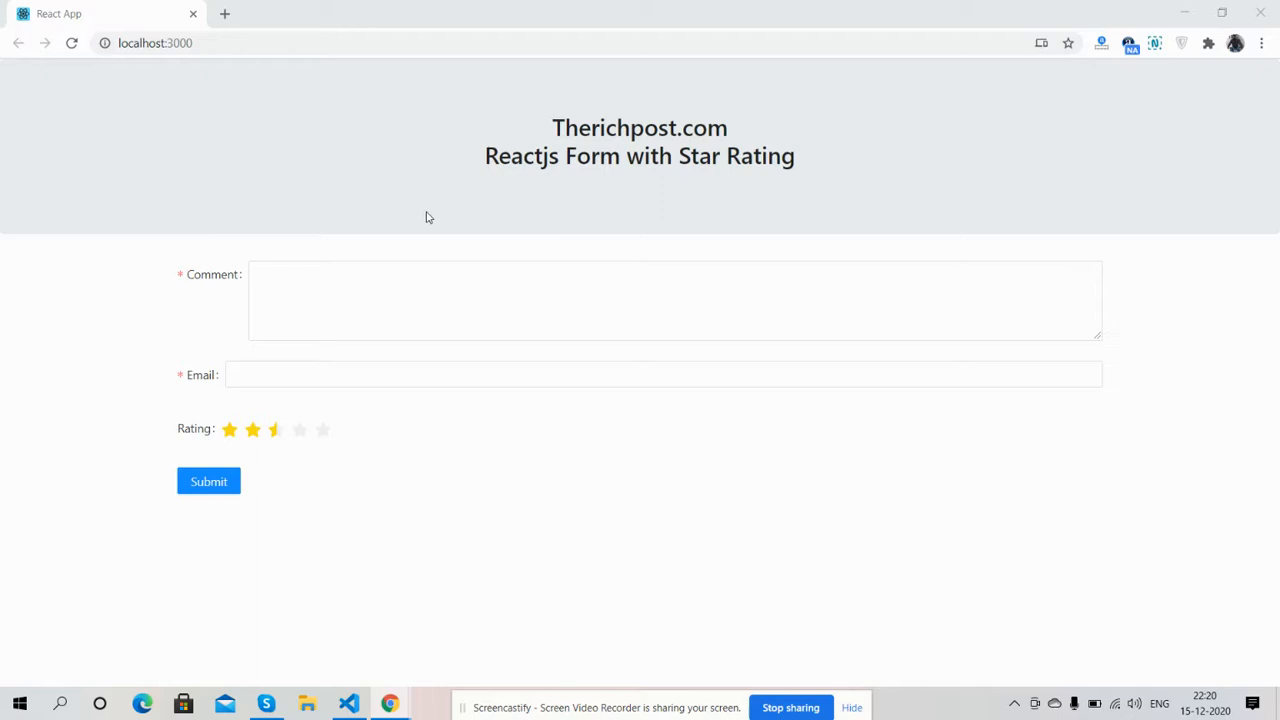
Submit the empty form so the comment and email required warnings appear, then focus the Comment box.
left_click(208, 480)
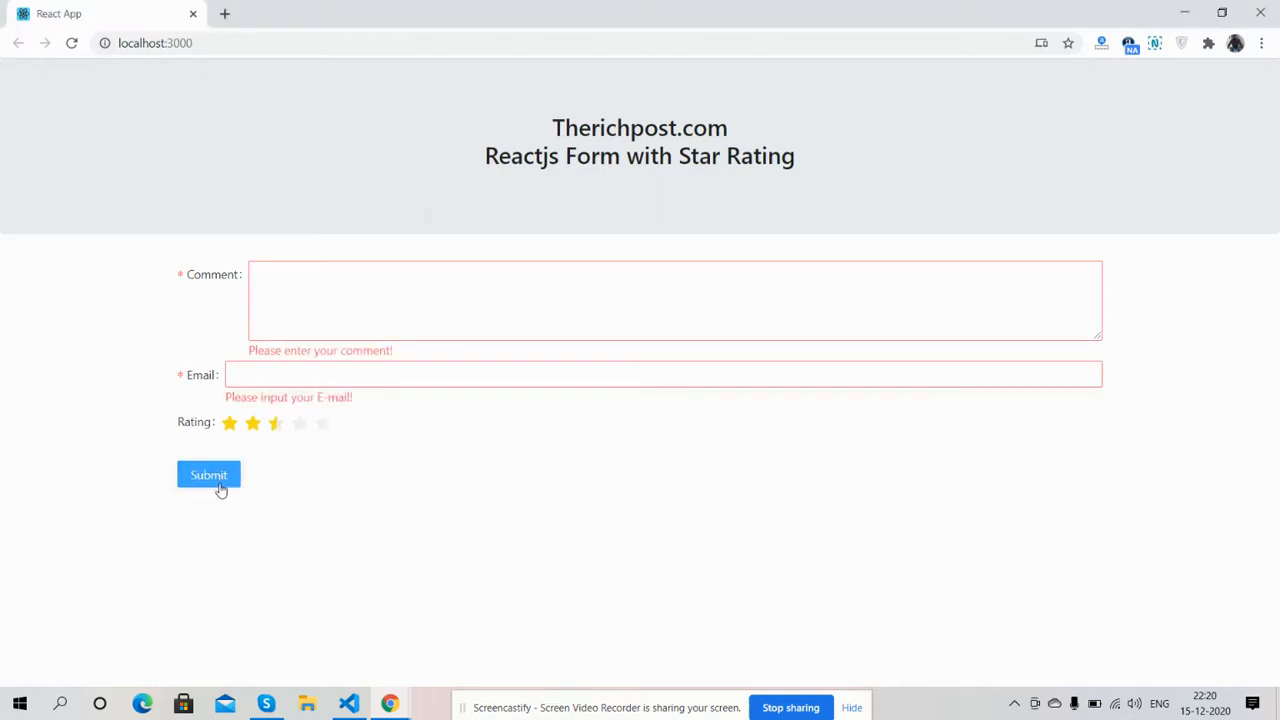
left_click(676, 300)
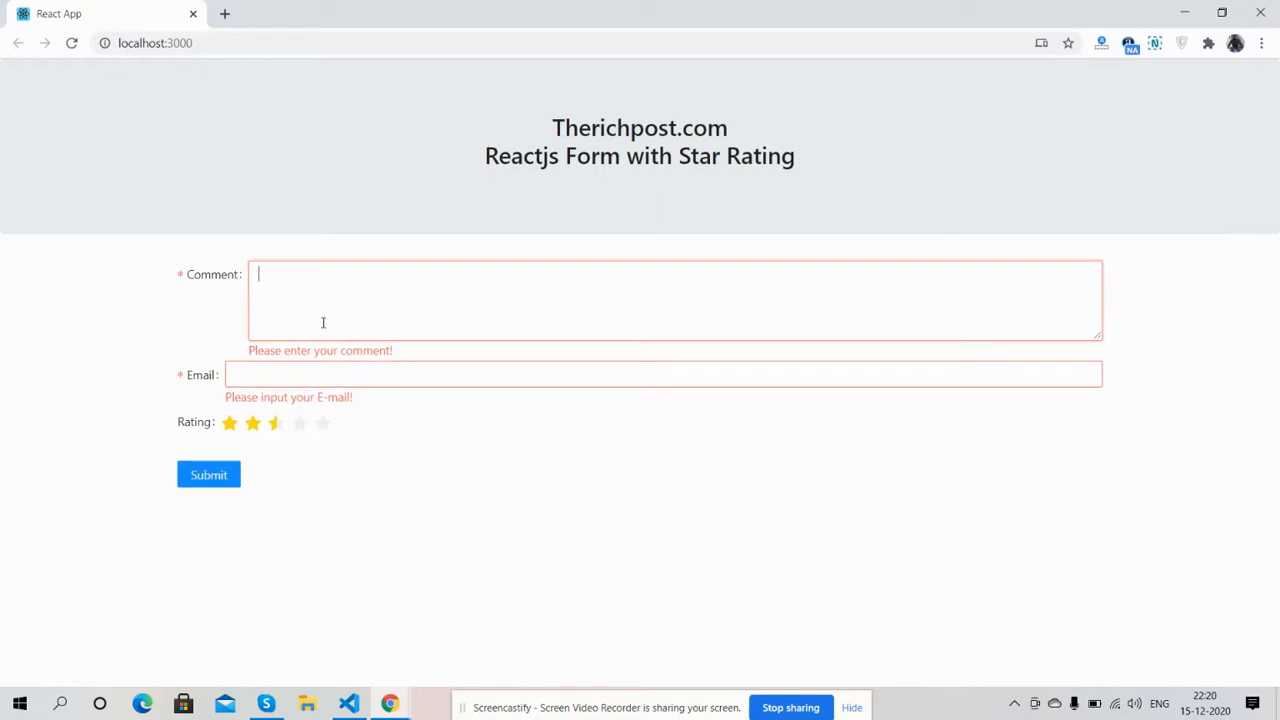
Enter the comment "This is dummy comment.", clearing the comment warning.
type("This is du")
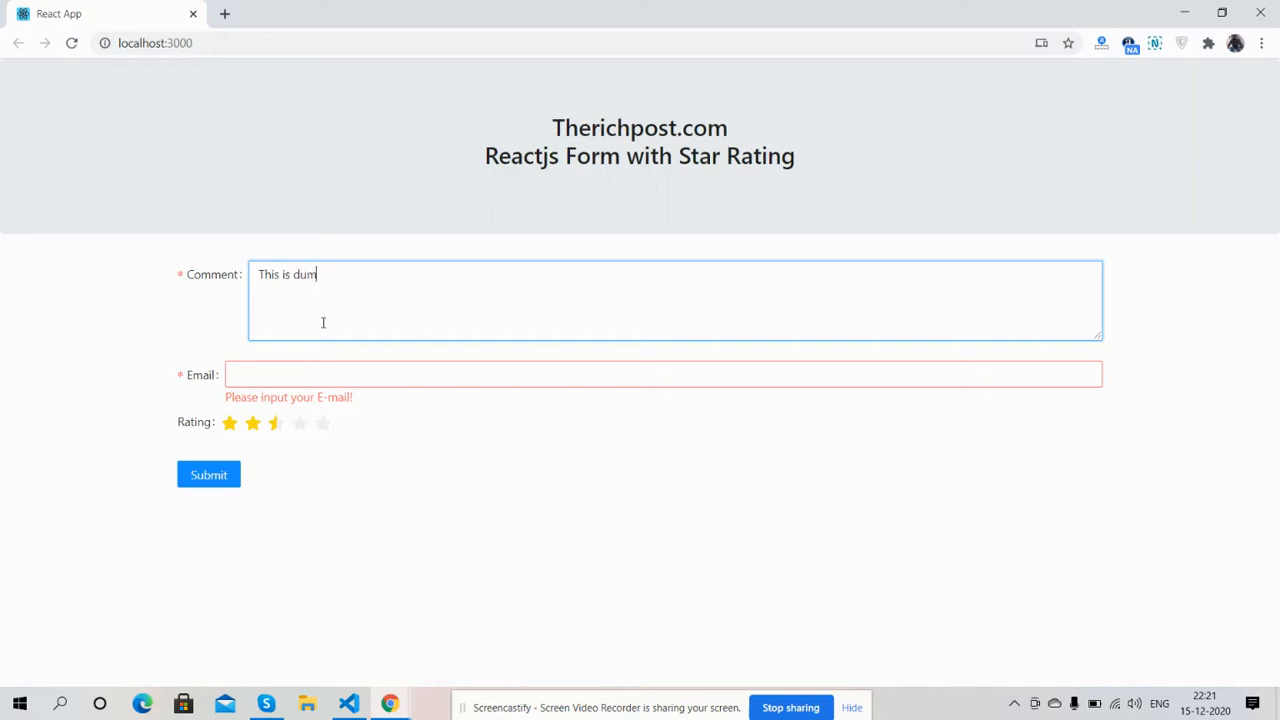
type("my co")
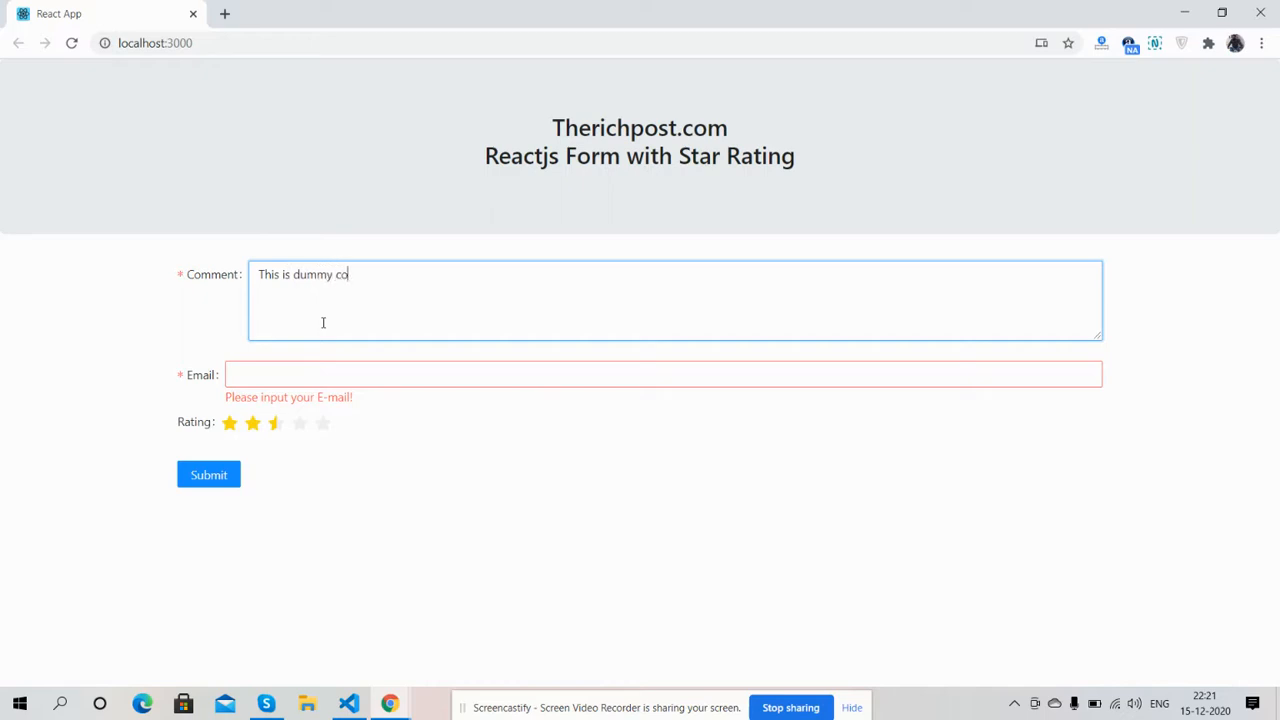
type("mment")
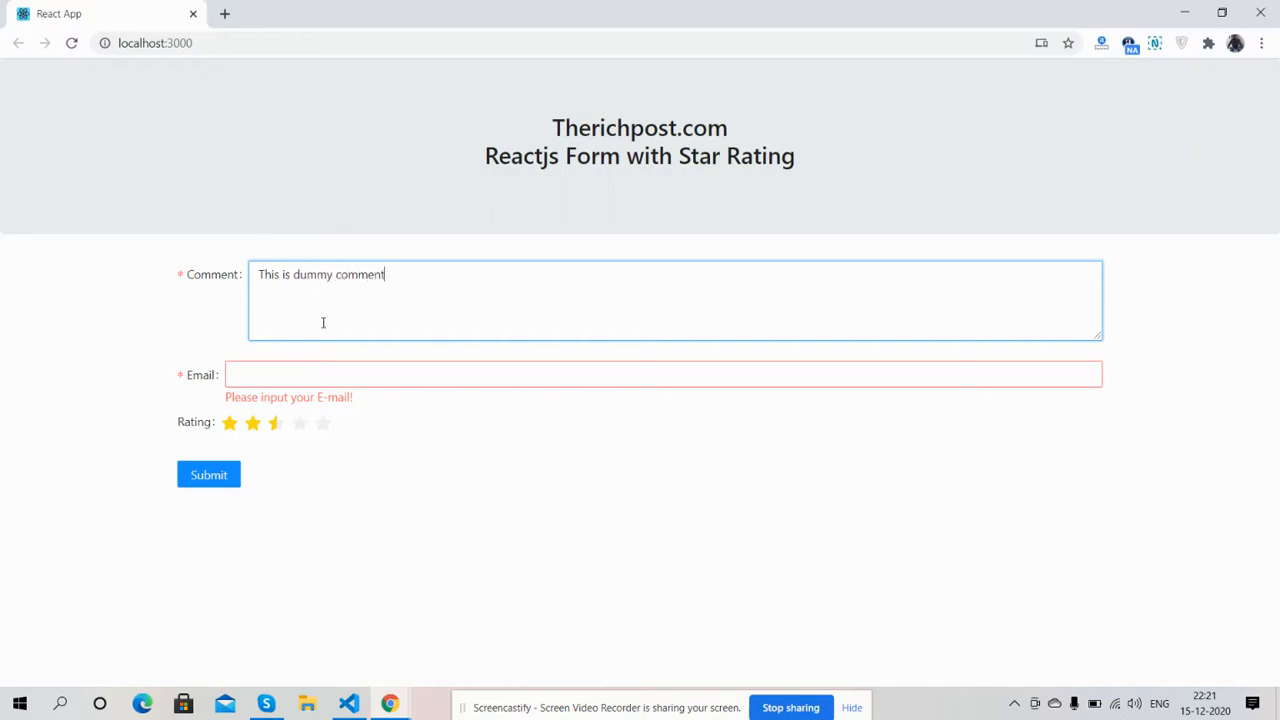
left_click(324, 374)
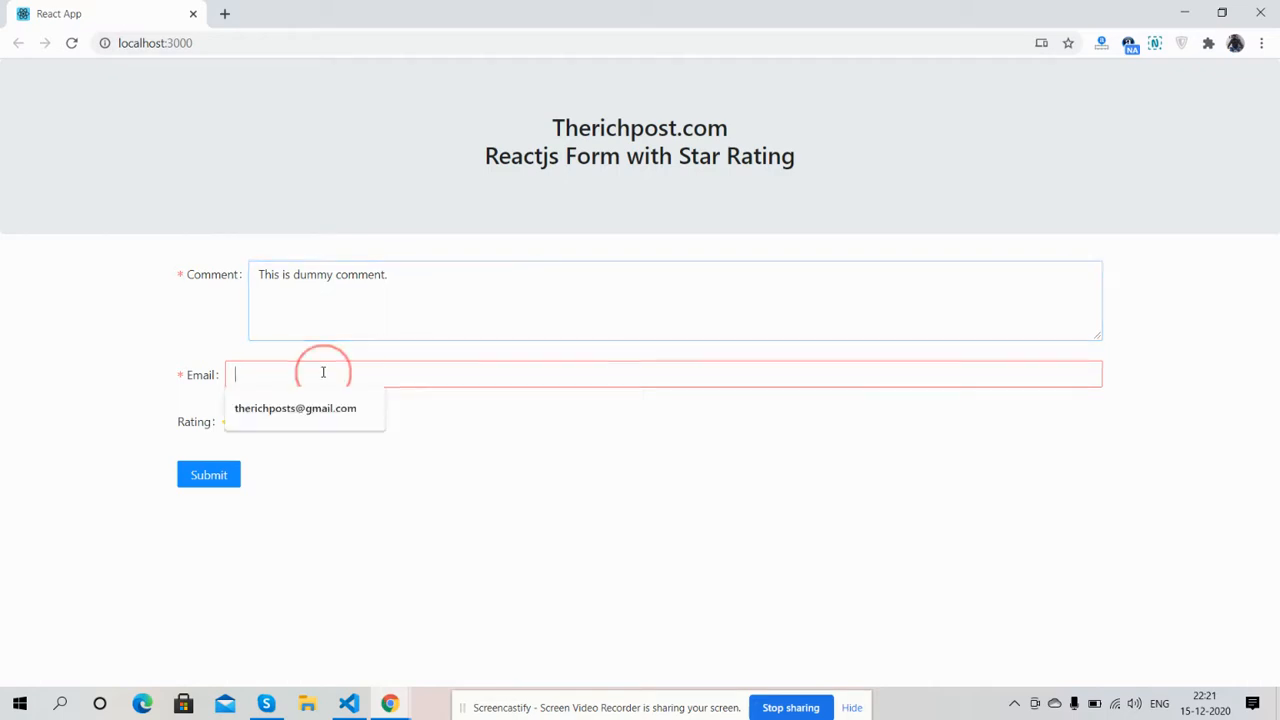
type("jhjjjh")
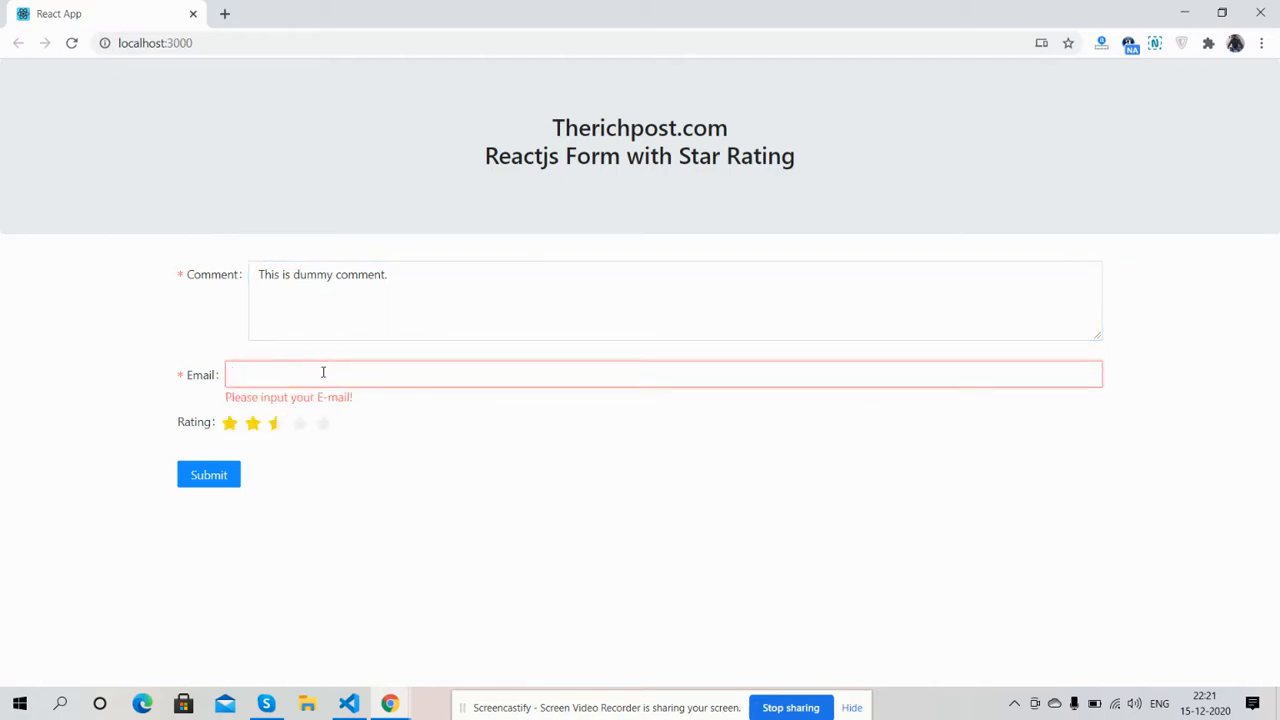
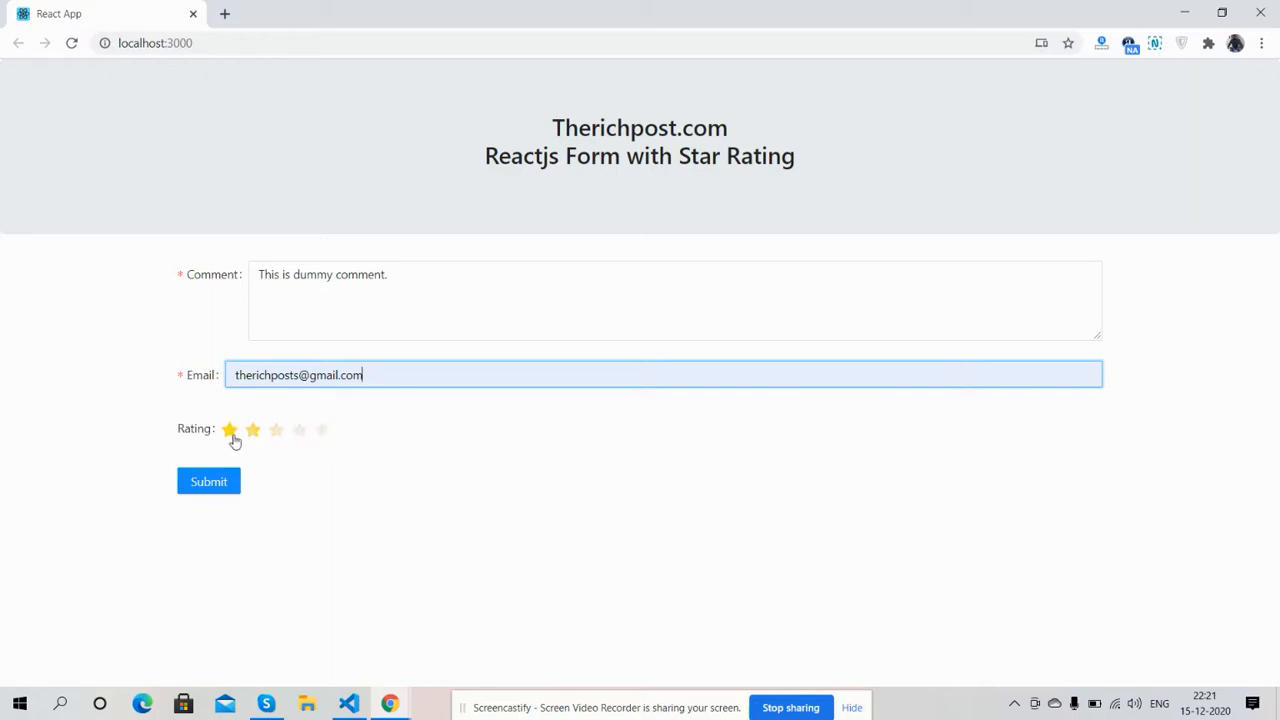
Set the star rating by stepping up from one star toward four and a half stars.
left_click(230, 428)
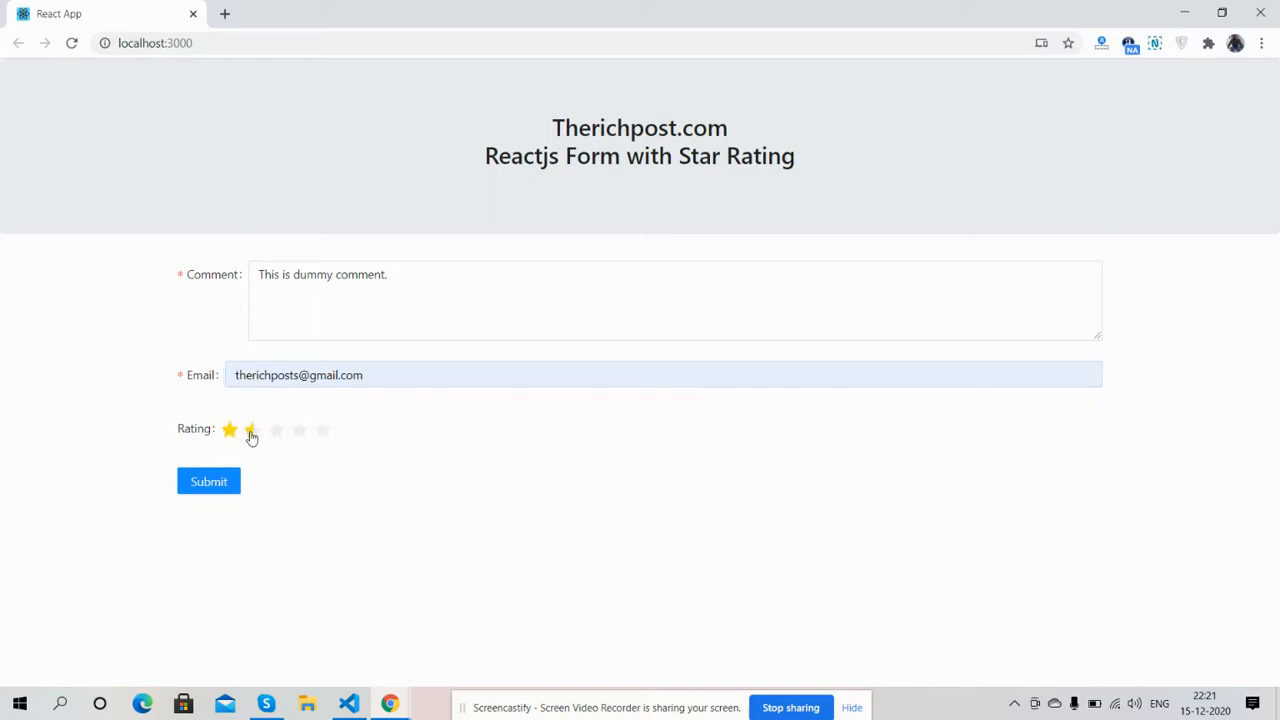
left_click(252, 428)
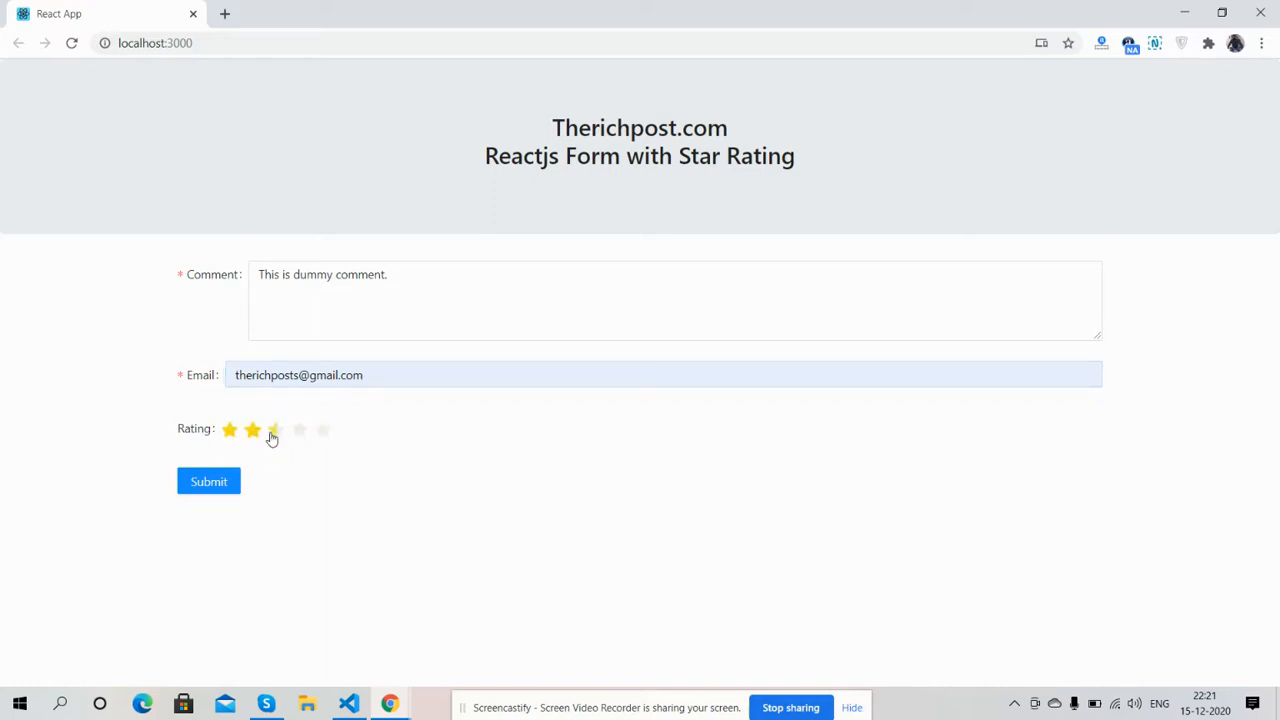
left_click(276, 428)
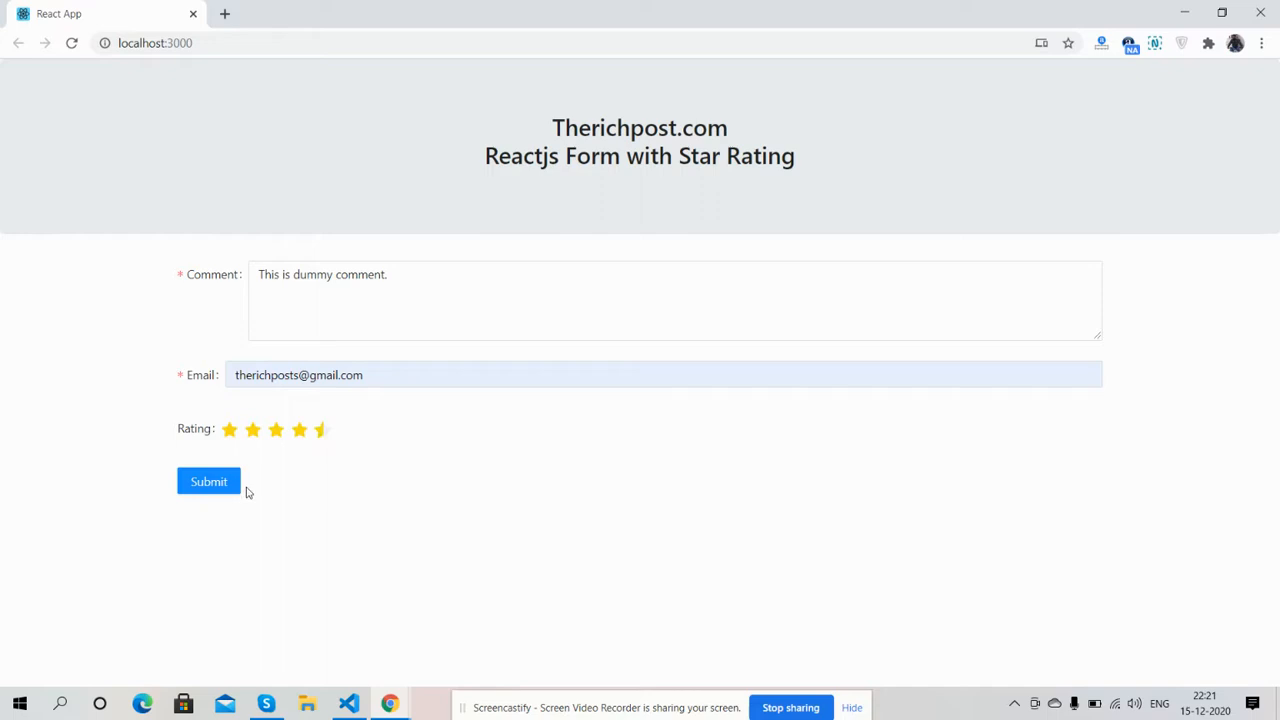
mouse_move(208, 488)
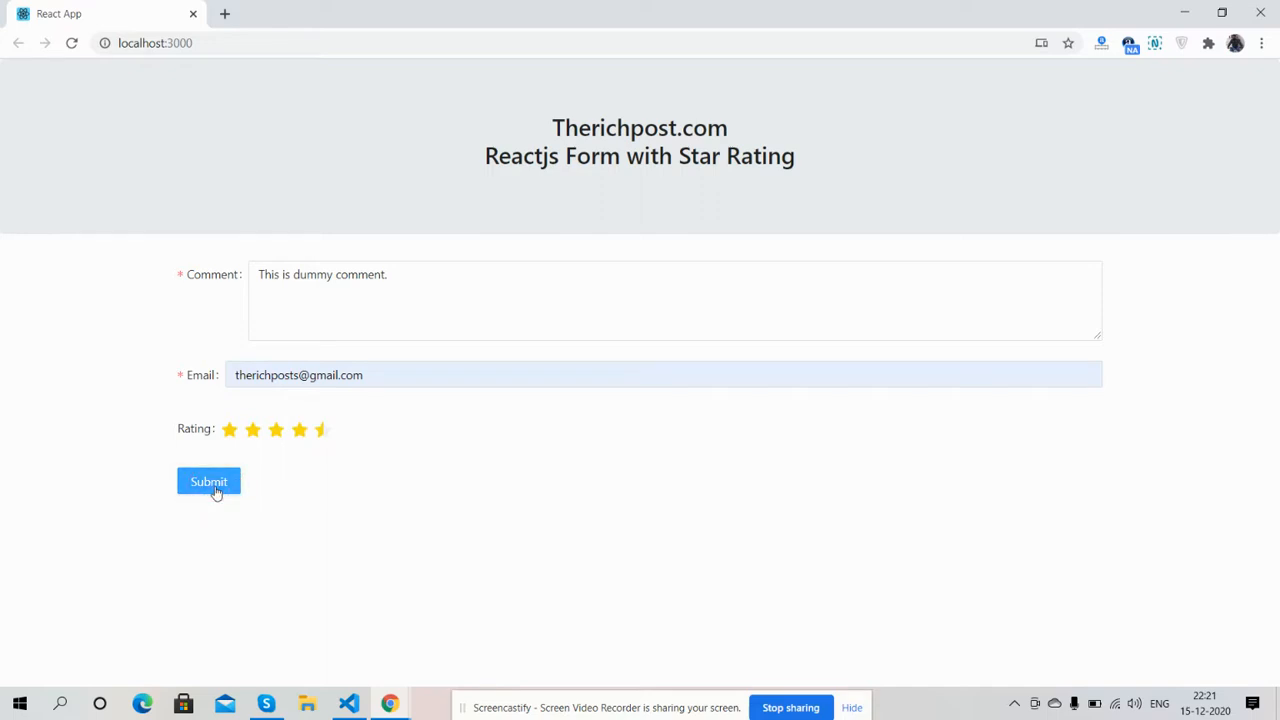